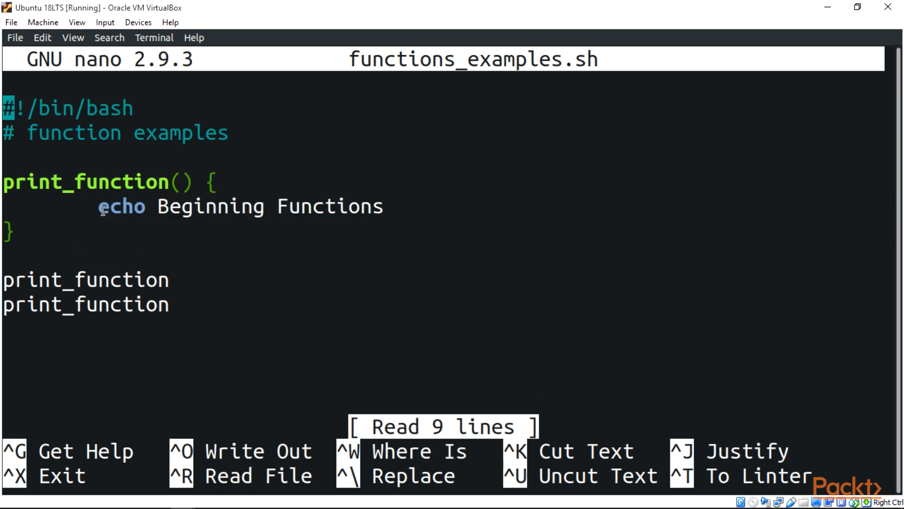
Exit nano from functions_examples.sh, returning to the terminal shell.
{"action": "key", "text": "ctrl+x"}
{"action": "type", "text": "./"}
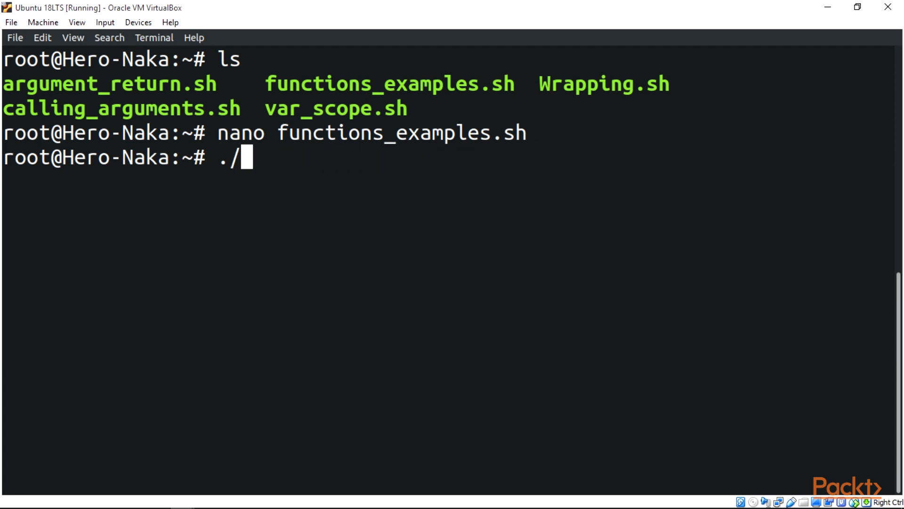